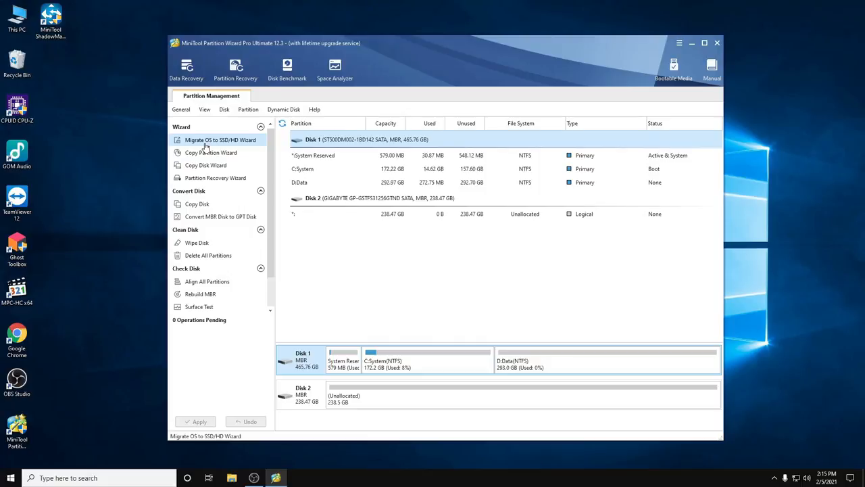
- Start the Migrate OS wizard choosing option A, copying every partition of the system disk
left_click(220, 139)
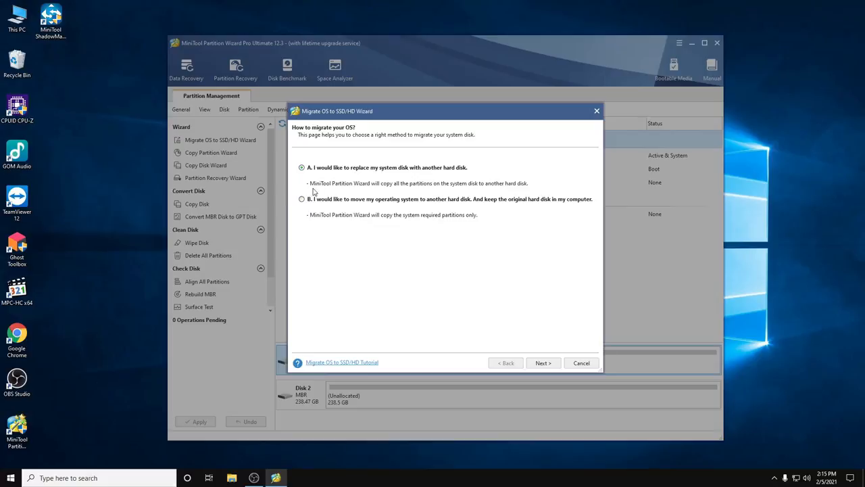
mouse_move(309, 159)
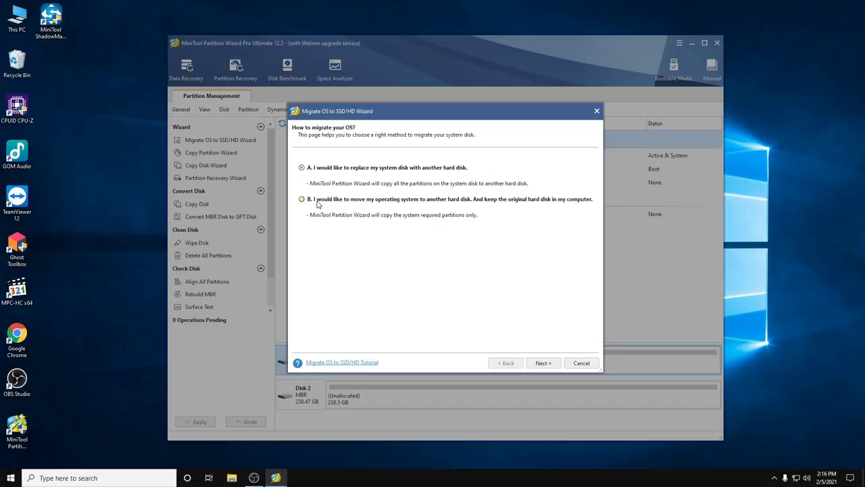
left_click(302, 199)
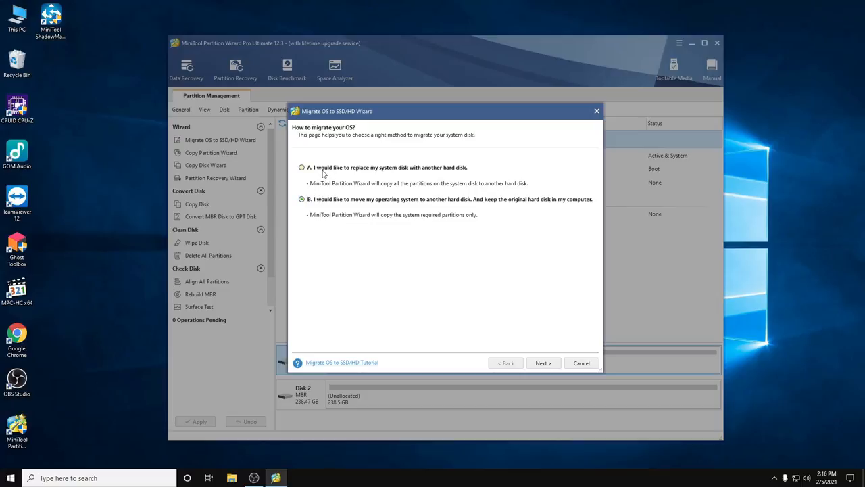
left_click(301, 167)
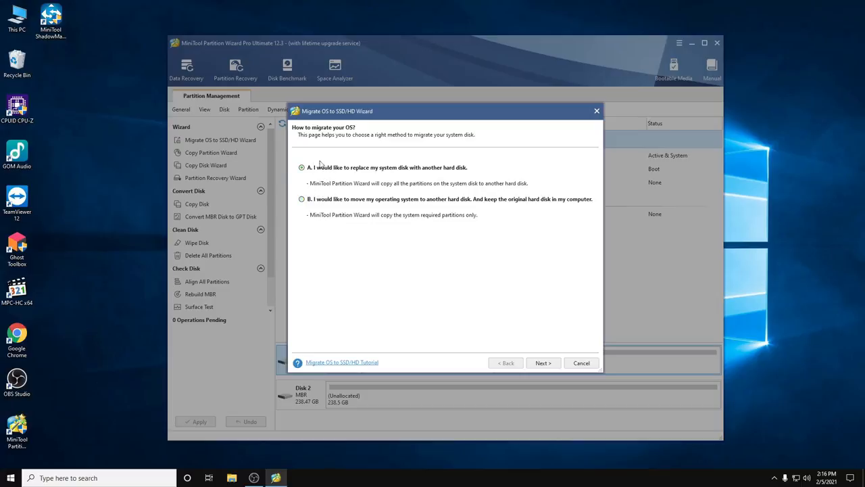
mouse_move(549, 337)
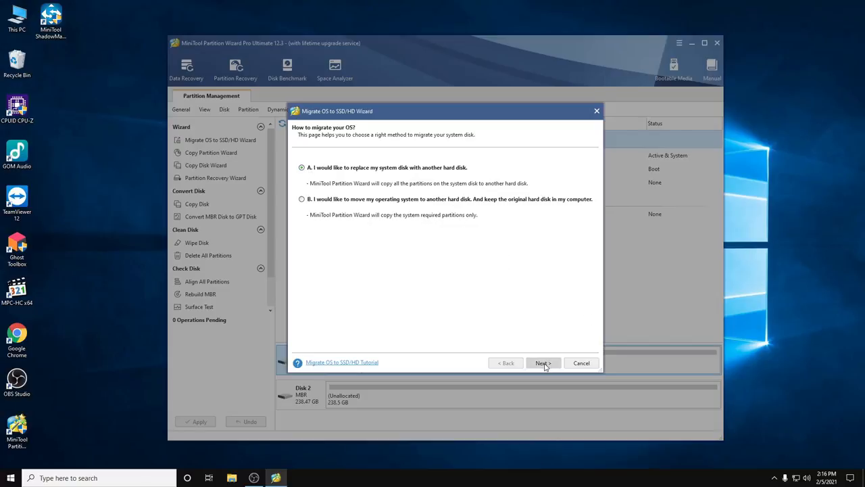
left_click(543, 362)
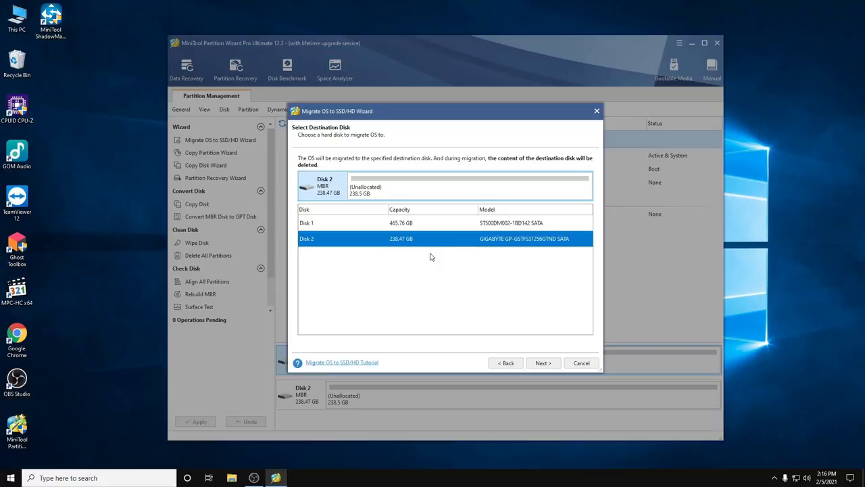
mouse_move(550, 341)
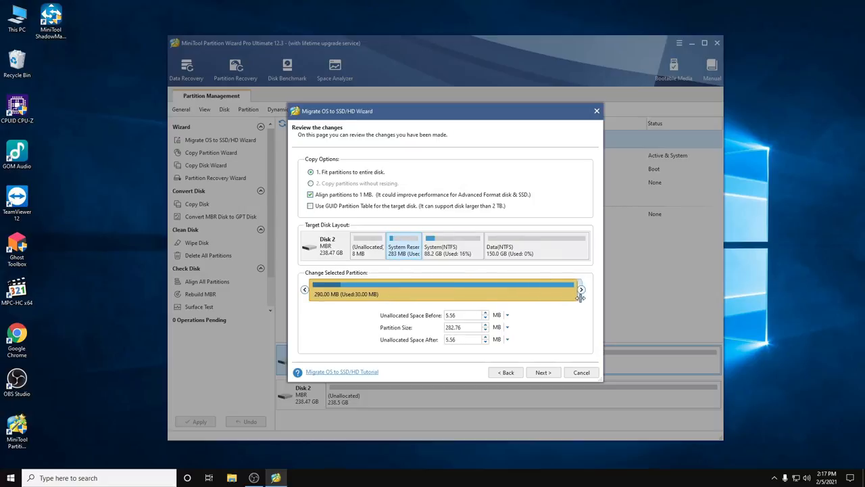
- Remove the unallocated gap before the partition on Disk 2 and finish the migration setup
left_click_drag(579, 290, 589, 290)
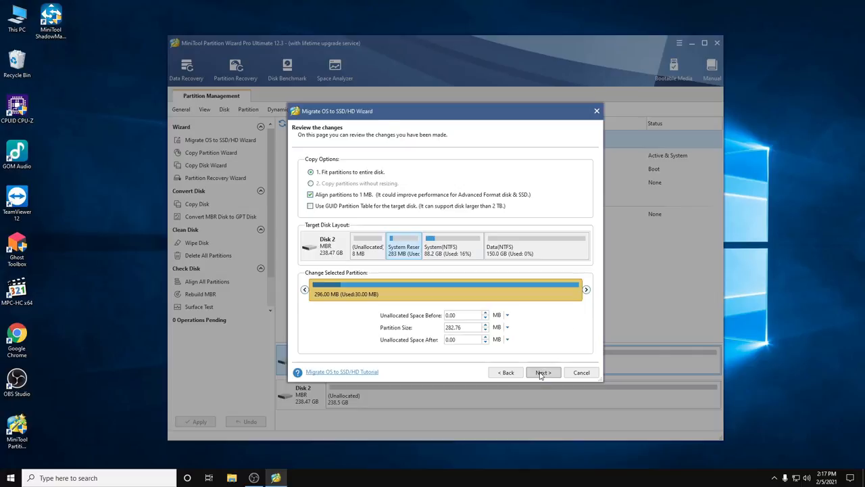
left_click(543, 372)
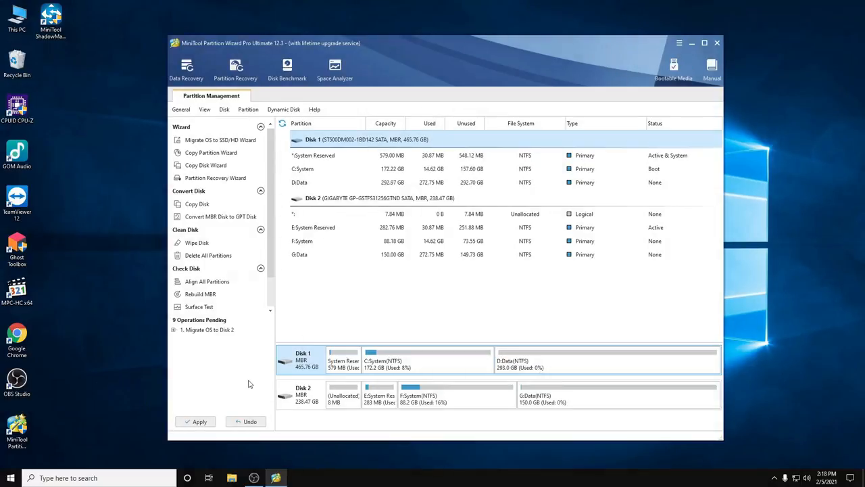
mouse_move(173, 426)
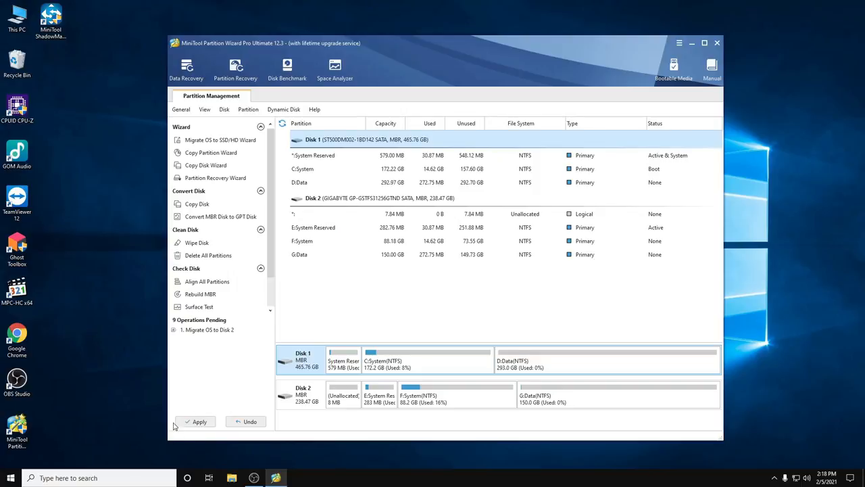
mouse_move(272, 419)
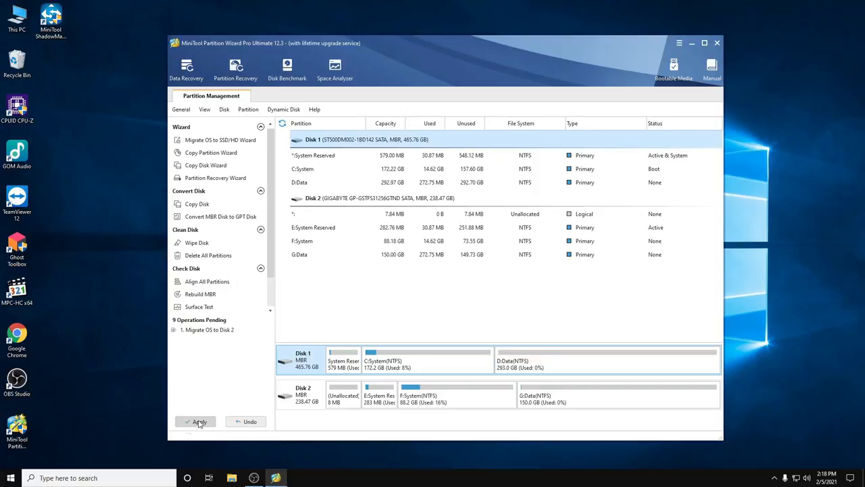
- Apply the pending migration, confirm it, acknowledge success and close Partition Wizard
left_click(194, 422)
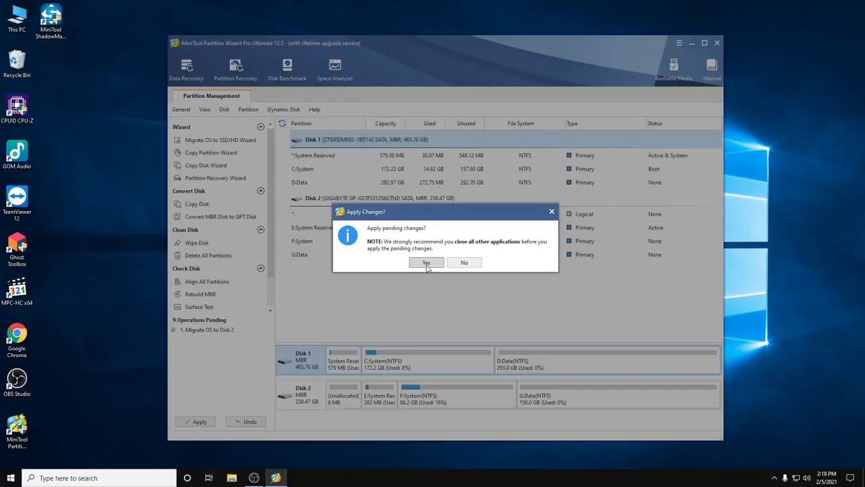
left_click(426, 262)
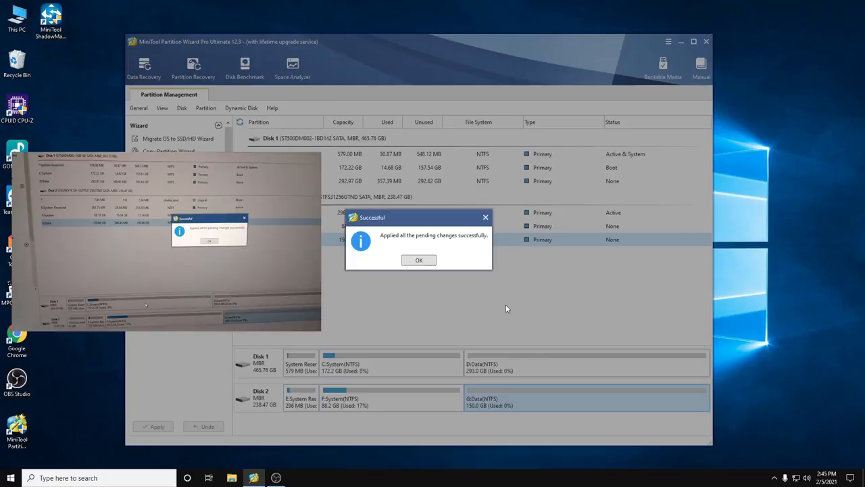
left_click(419, 260)
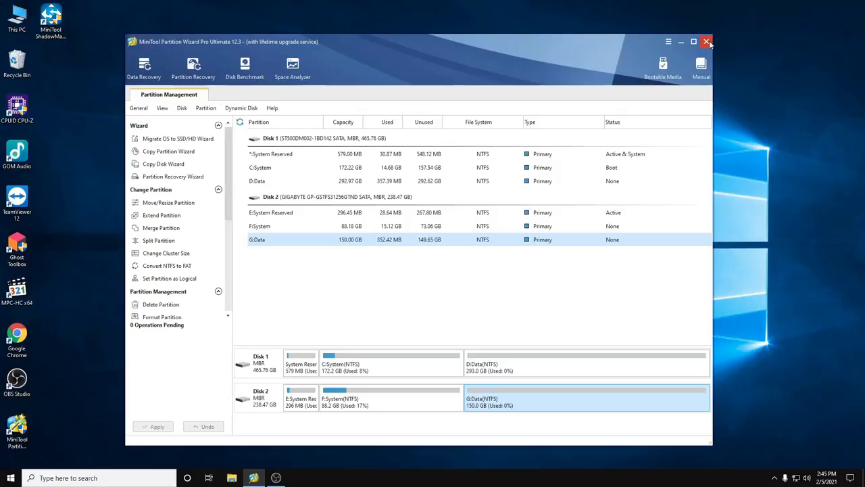
left_click(707, 40)
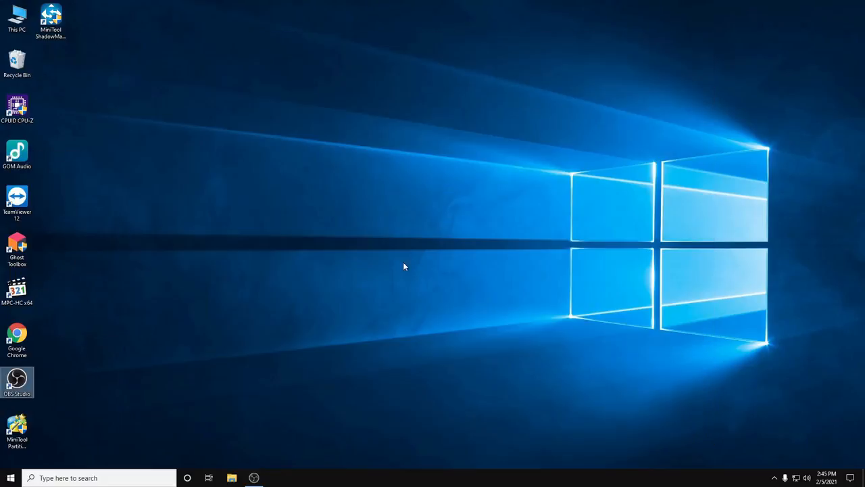
- Open This PC from the desktop to list the System (C:) and Data (D:) drives
left_click(11, 477)
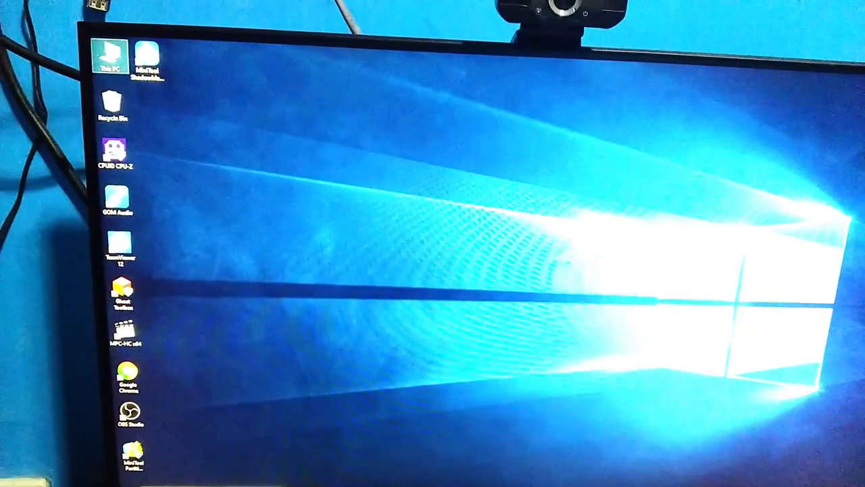
double_click(109, 57)
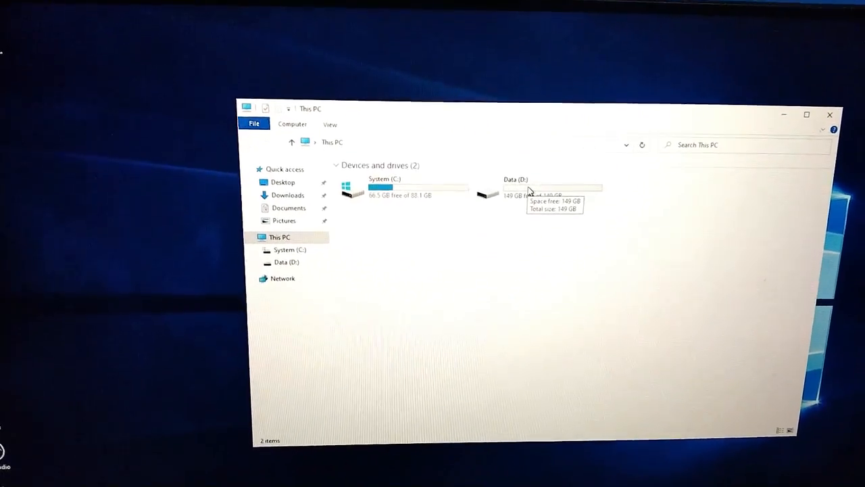
- Browse Data (D:) to confirm its FILES and OBS REC folders are intact
double_click(527, 189)
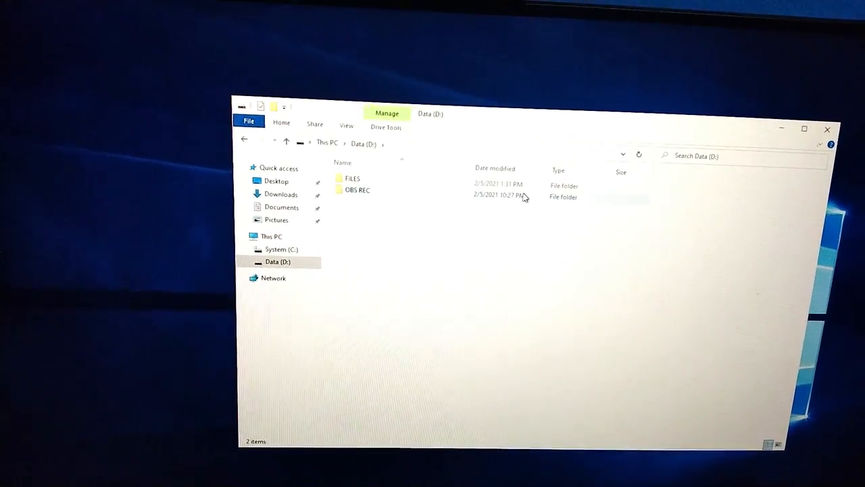
double_click(357, 190)
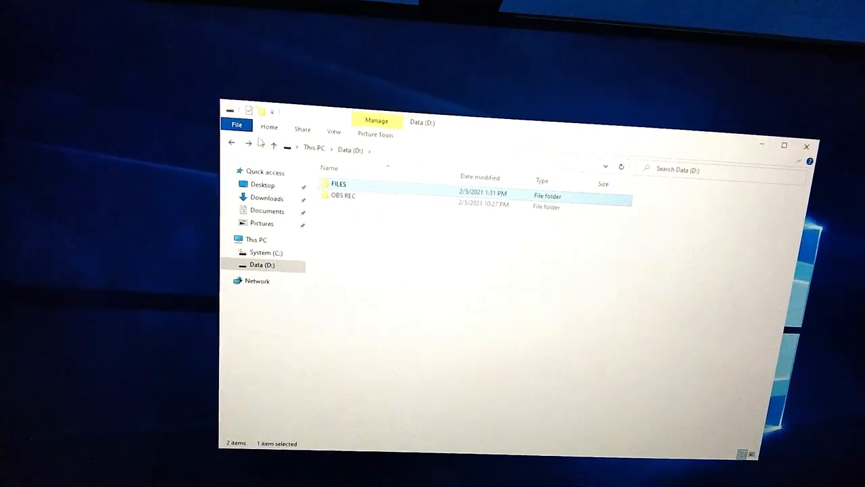
left_click(257, 238)
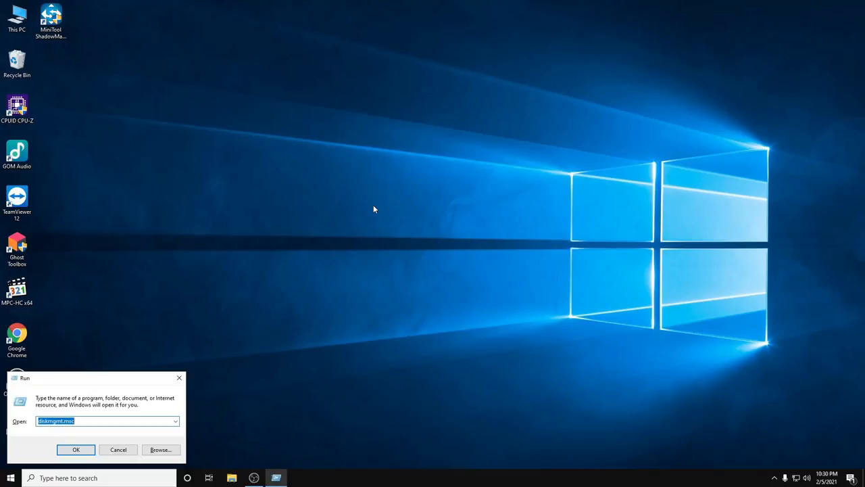
- Launch Disk Management and view Disk 0's properties showing the Gigabyte GP-GSTFS31256GTND working properly
left_click(75, 449)
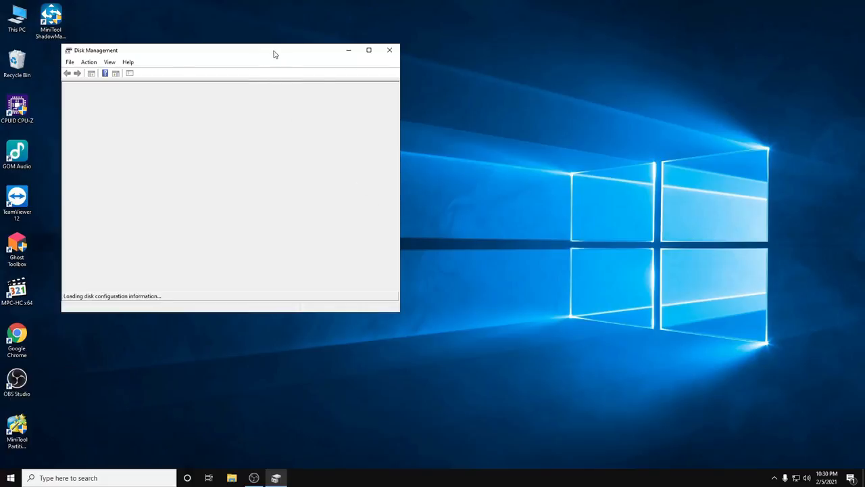
left_click(367, 50)
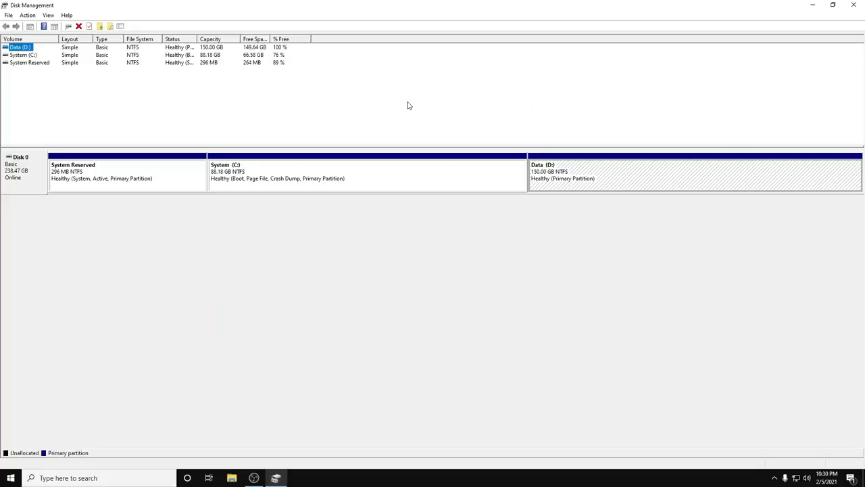
left_click(102, 173)
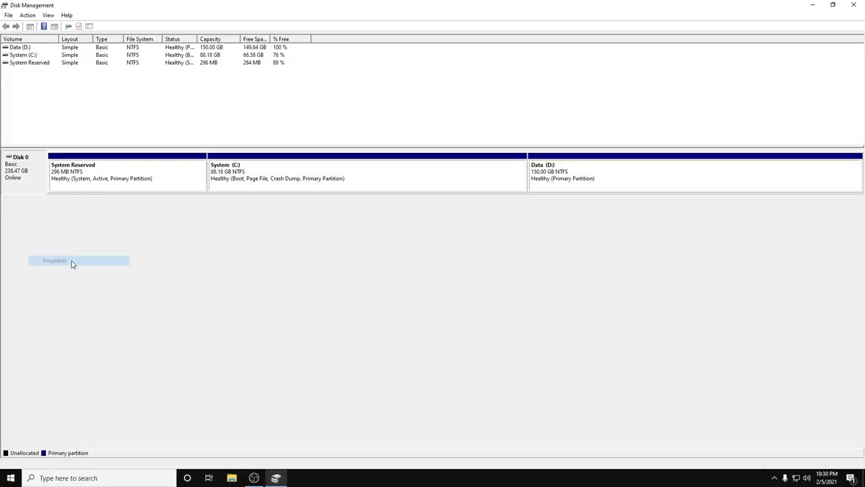
left_click(54, 259)
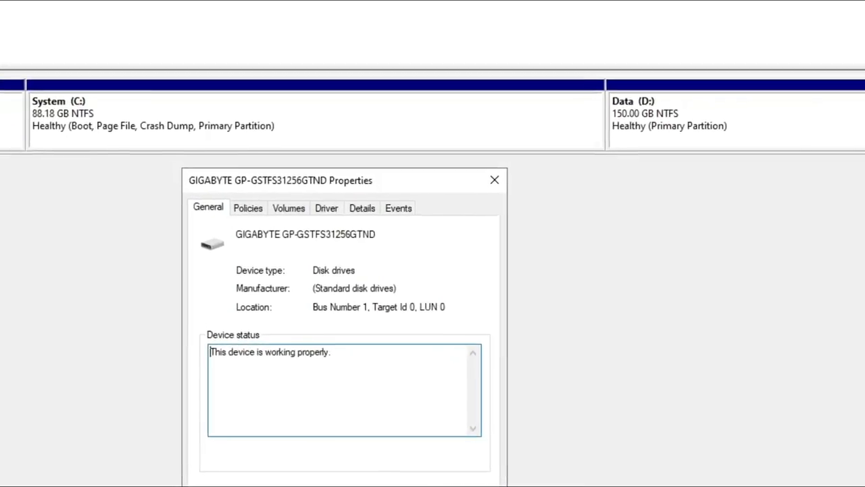
left_click(495, 180)
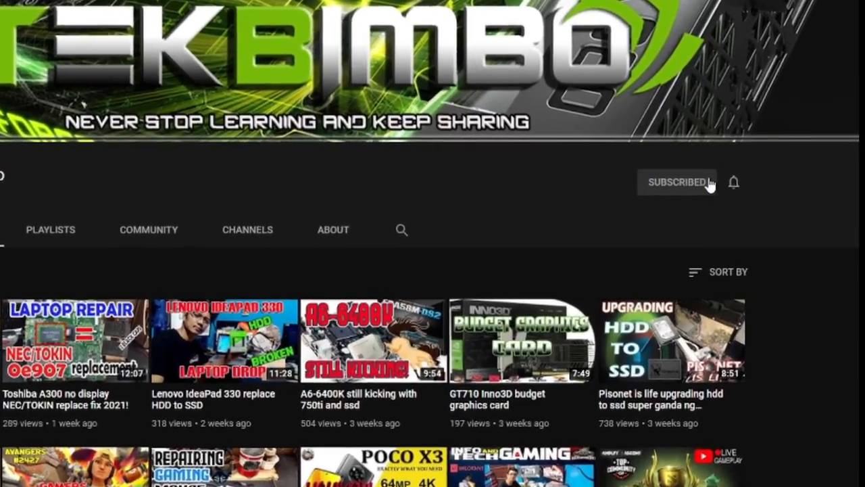
- Show the All/Personalized/None notification options for the TEKBIMBO channel
left_click(734, 181)
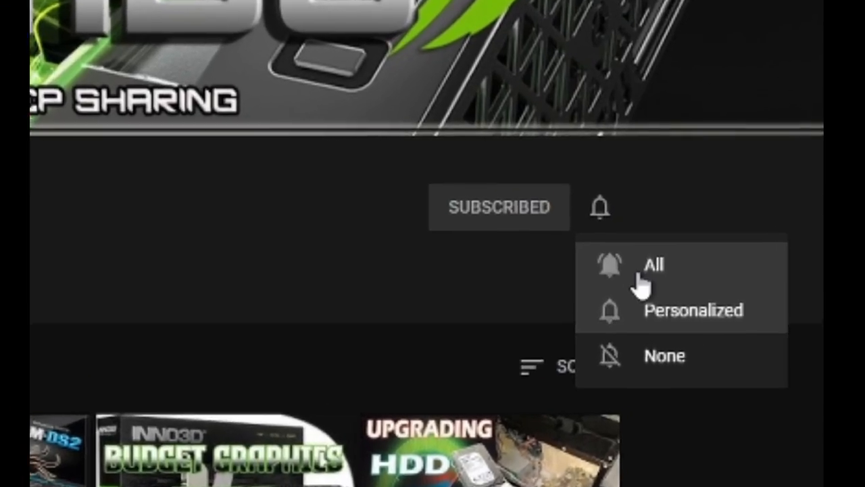